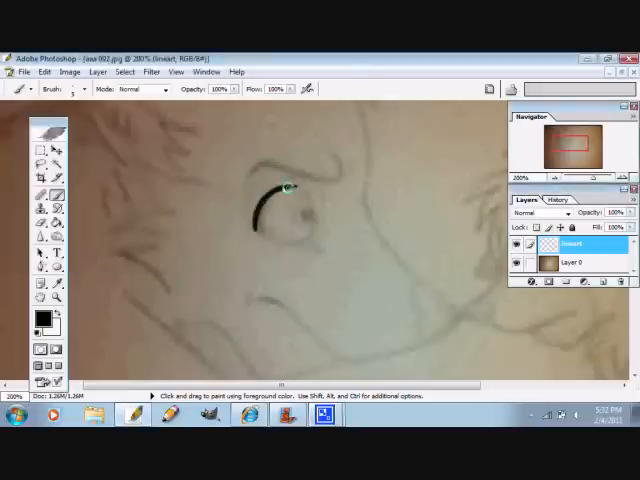
Ink a curved line over the sketched wolf's eye on the lineart layer.
drag(285, 190, 350, 165)
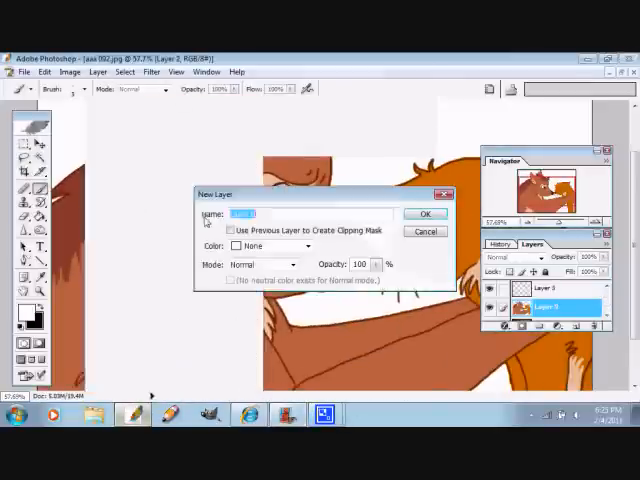
Name the new layer 'shadow' and paint a shadow patch across the wolf's chest.
click(426, 213)
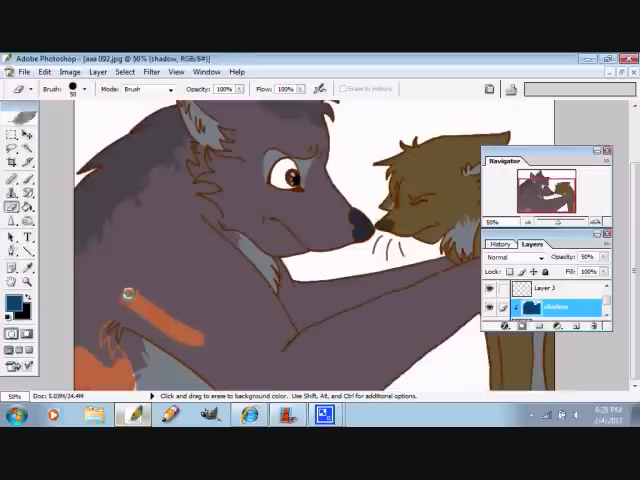
drag(130, 295, 200, 240)
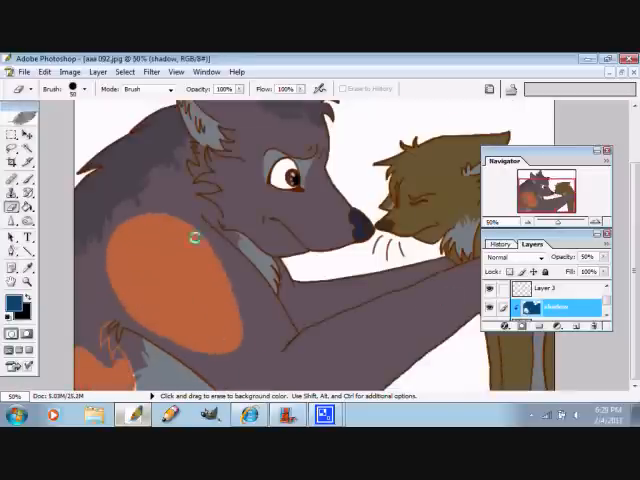